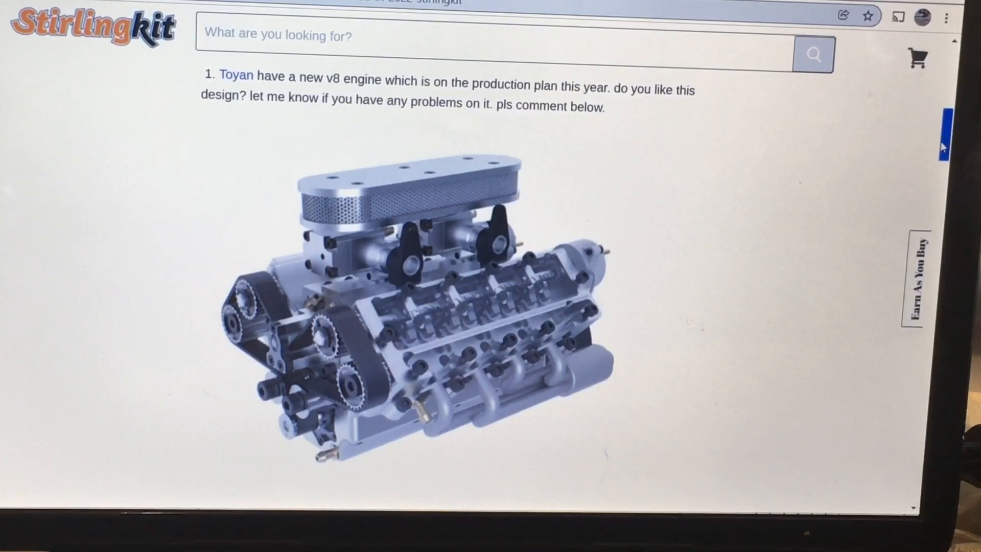
Step: Scroll the Toyan news post past the V8 engine to item 2 on the FS-L200 crawler adapter
scroll(down, 3)
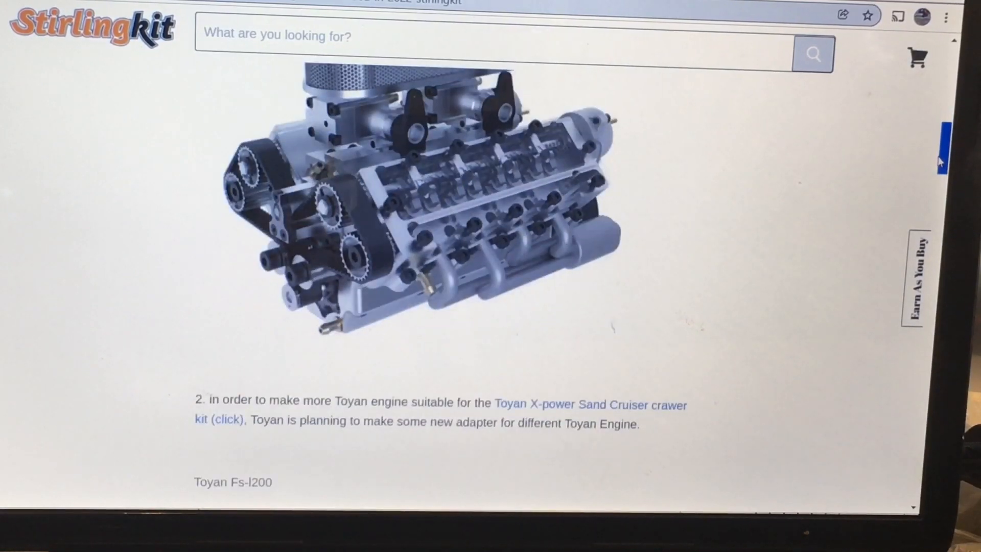
scroll(down, 3)
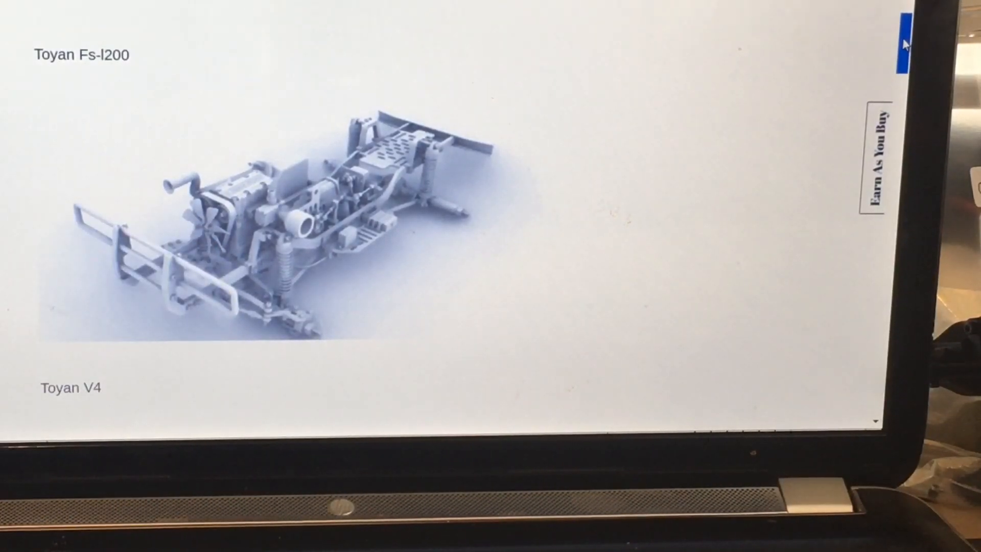
Step: Scroll past the FS-L200, V4 and FS-L400 crawler renders to item 3's red-topped engine photo
scroll(down, 3)
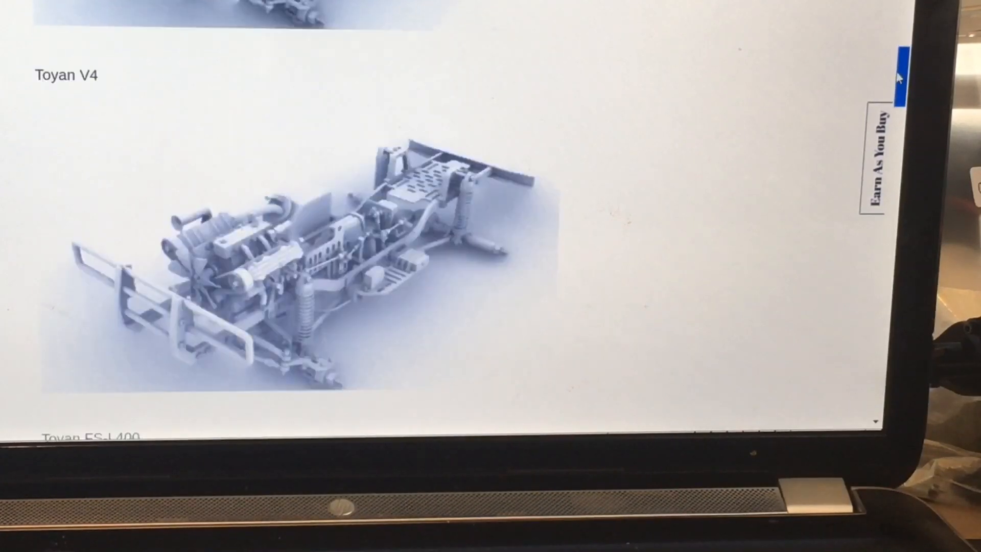
scroll(down, 3)
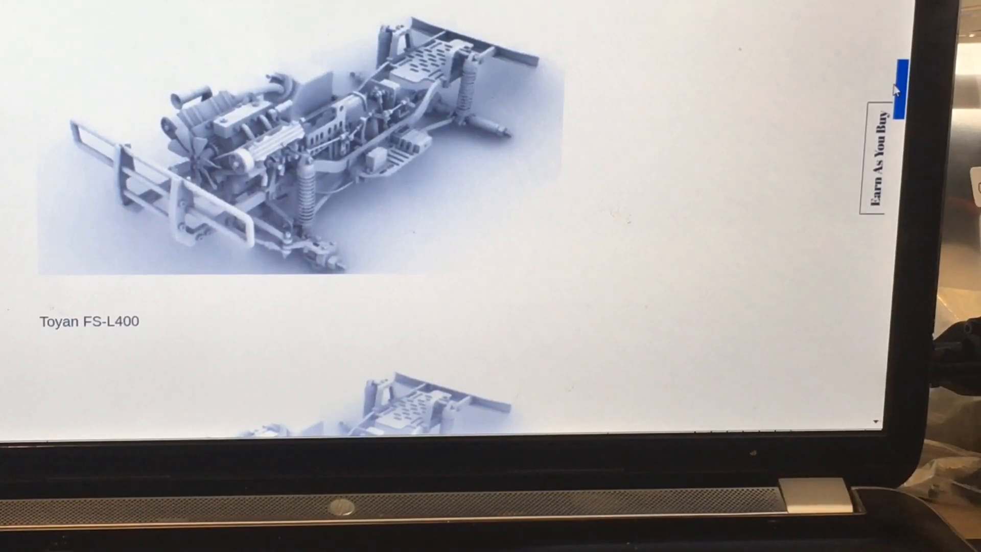
scroll(down, 3)
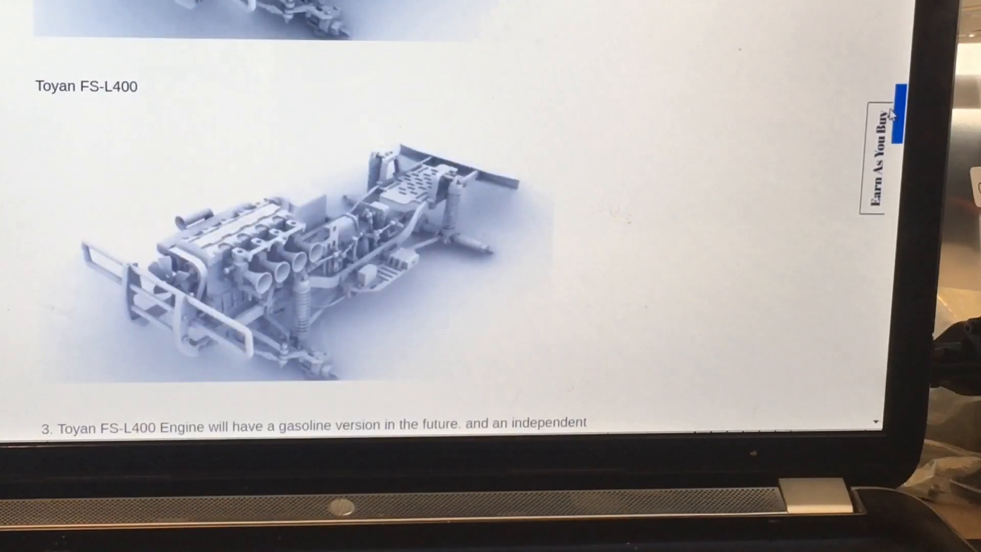
scroll(down, 3)
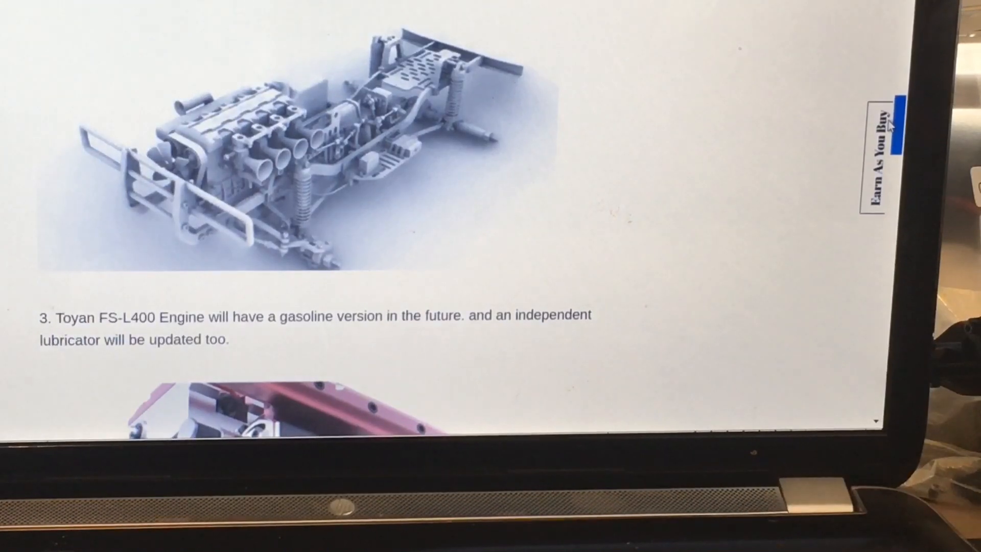
scroll(down, 3)
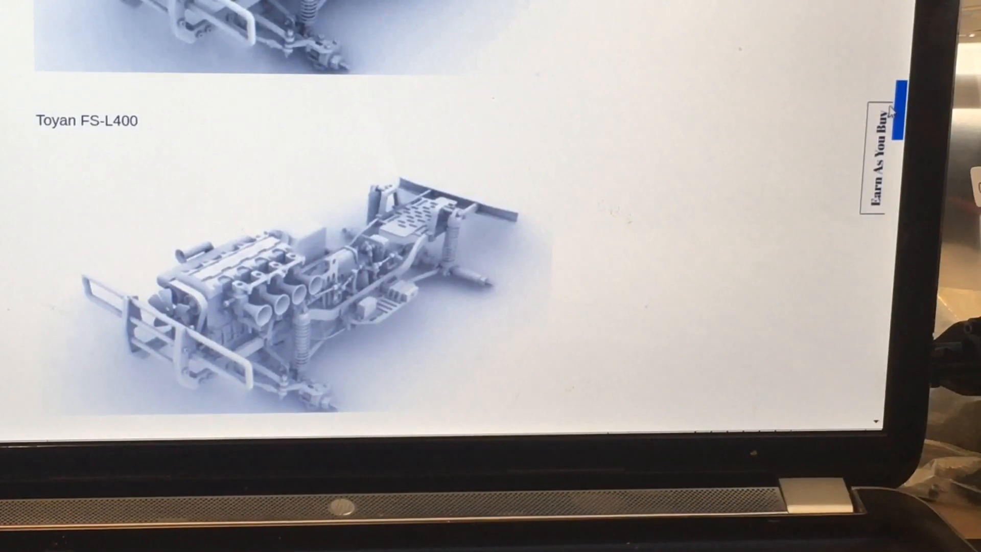
scroll(down, 3)
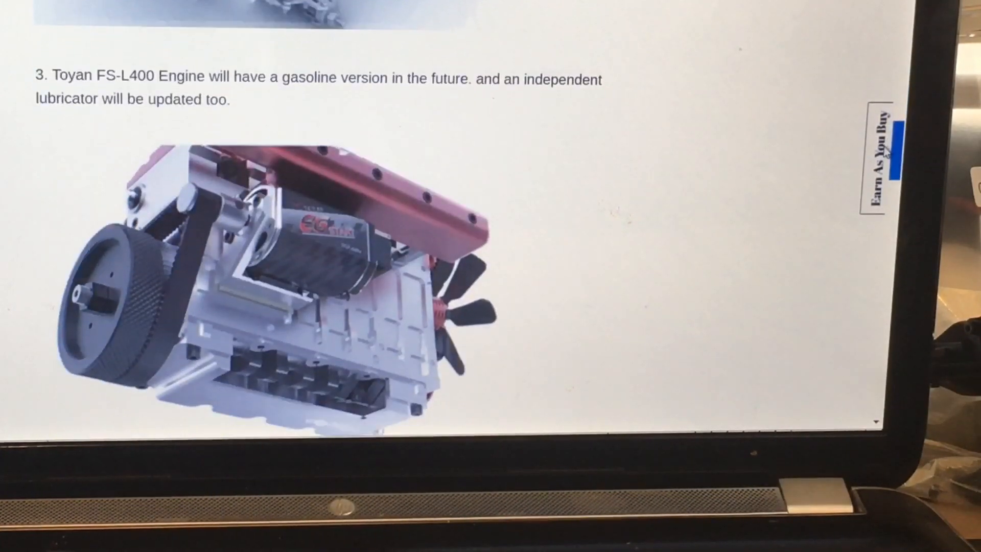
Step: Scroll further down to the black FS-S100BX single-cylinder engine with red side rails
scroll(down, 3)
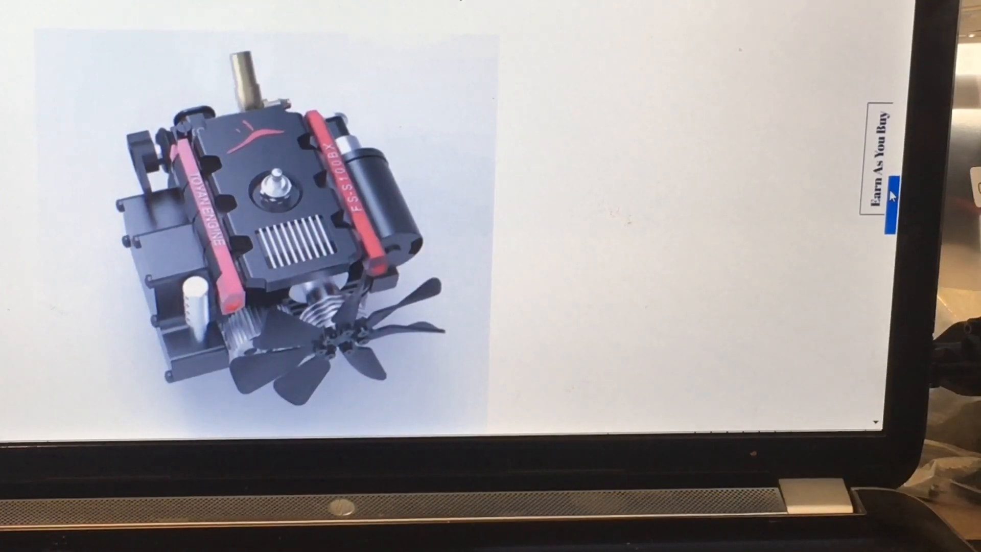
Step: Return past item 4 to the Toyan V4 crawler chassis rendering
scroll(down, 3)
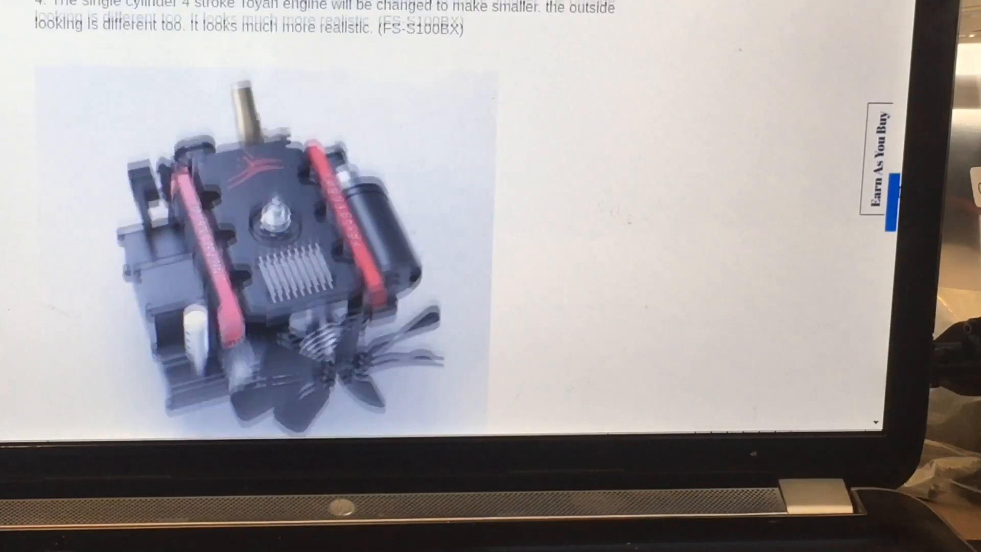
scroll(down, 3)
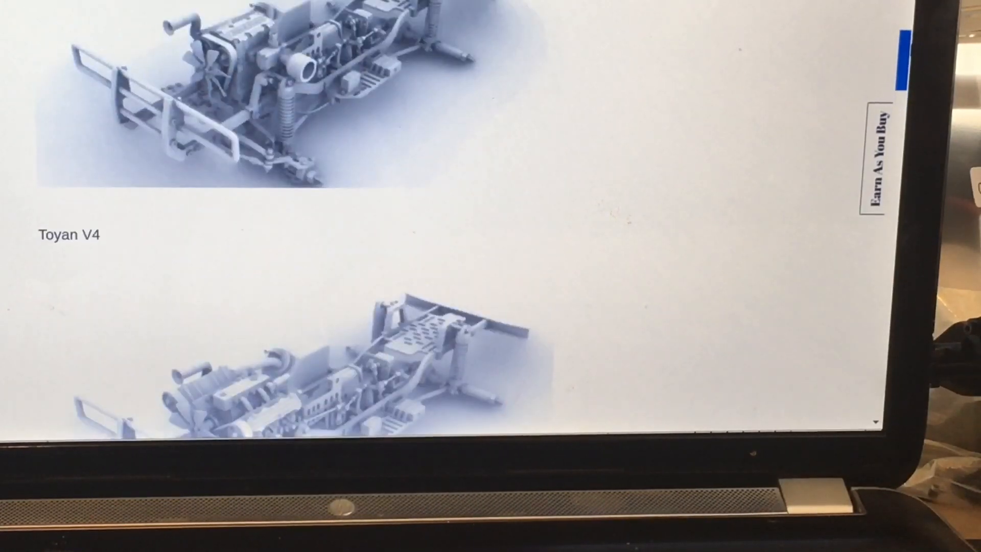
Step: Bring up the silver CISON FL4-175 engine photo shown beside a cigarette for scale
scroll(down, 3)
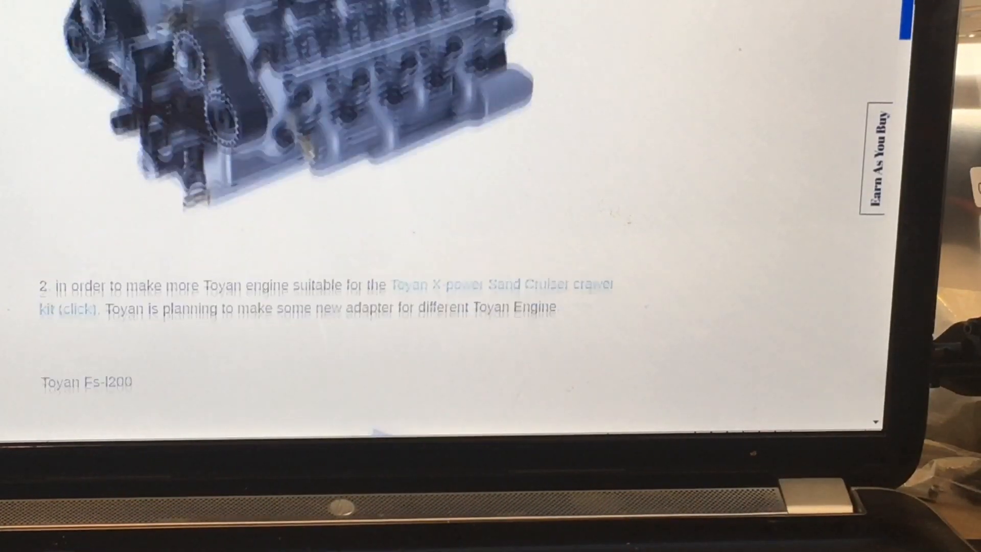
scroll(down, 3)
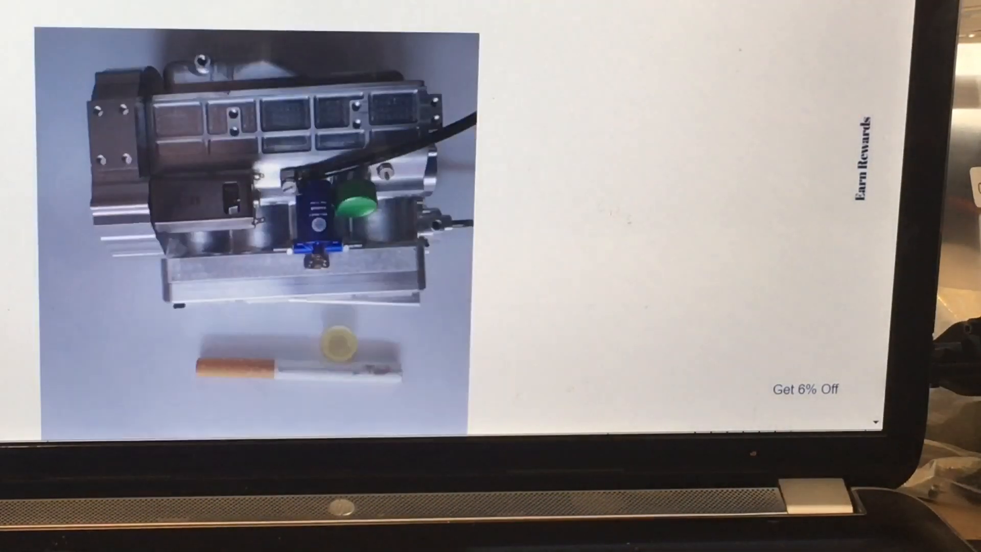
Step: Scroll the CISON FL4-175 page through Features to the engine parts section and crankshaft photo
scroll(down, 3)
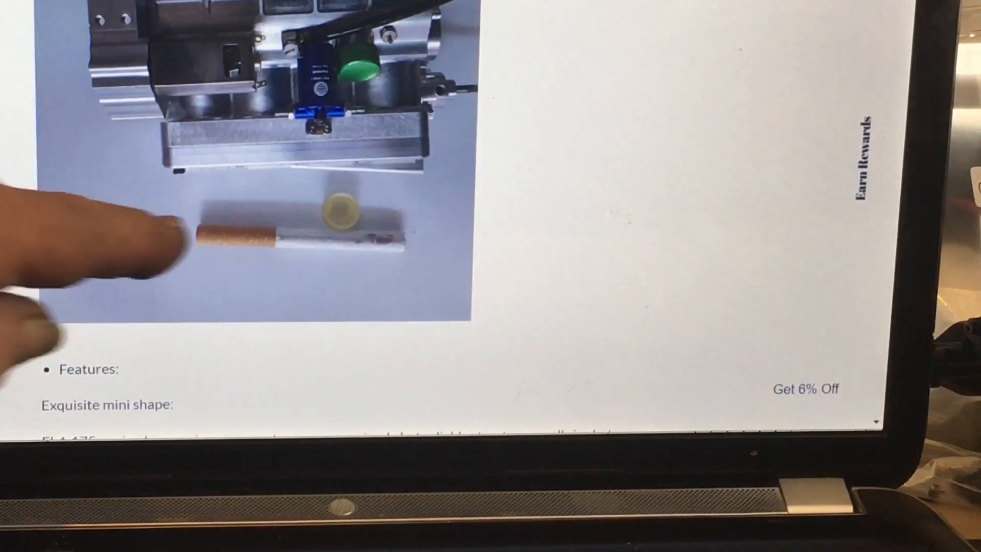
scroll(down, 3)
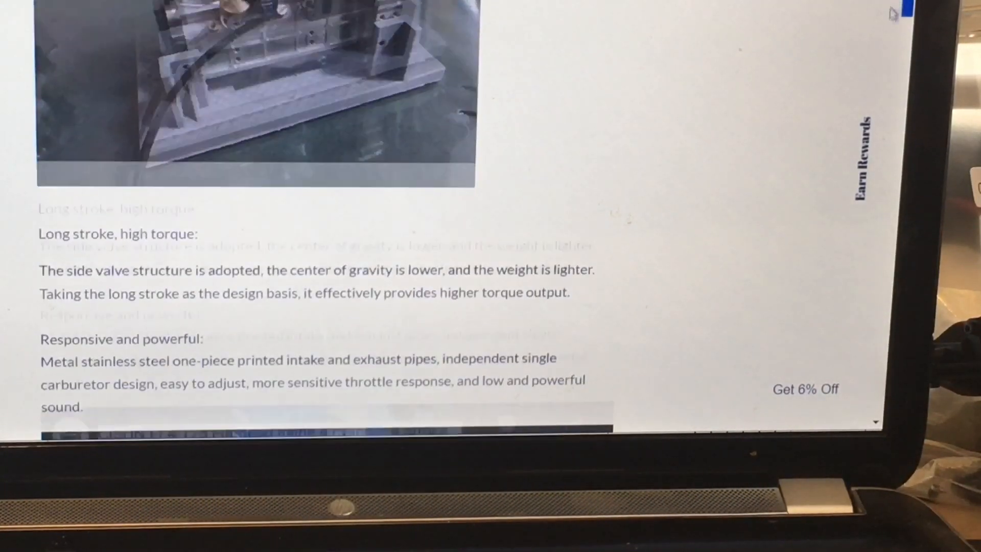
scroll(down, 3)
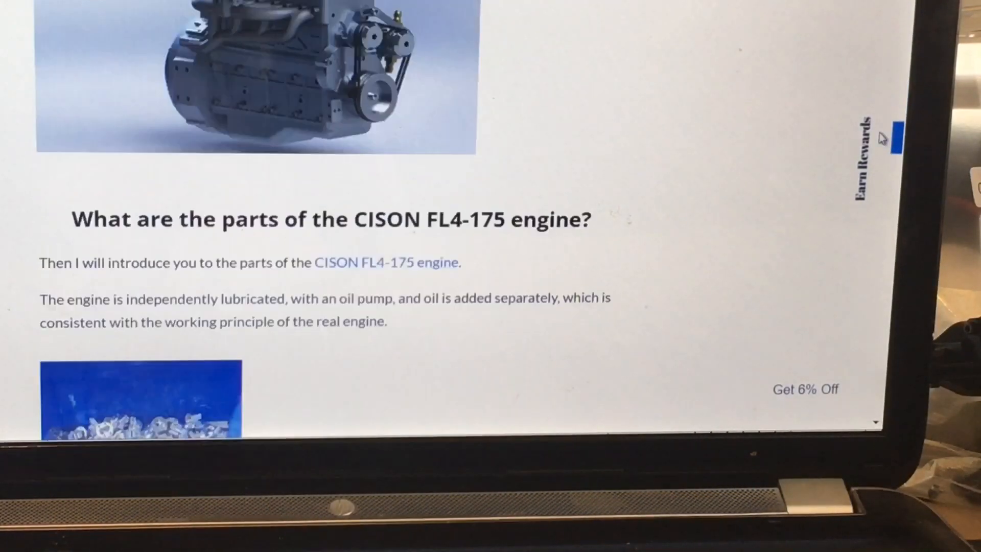
scroll(down, 3)
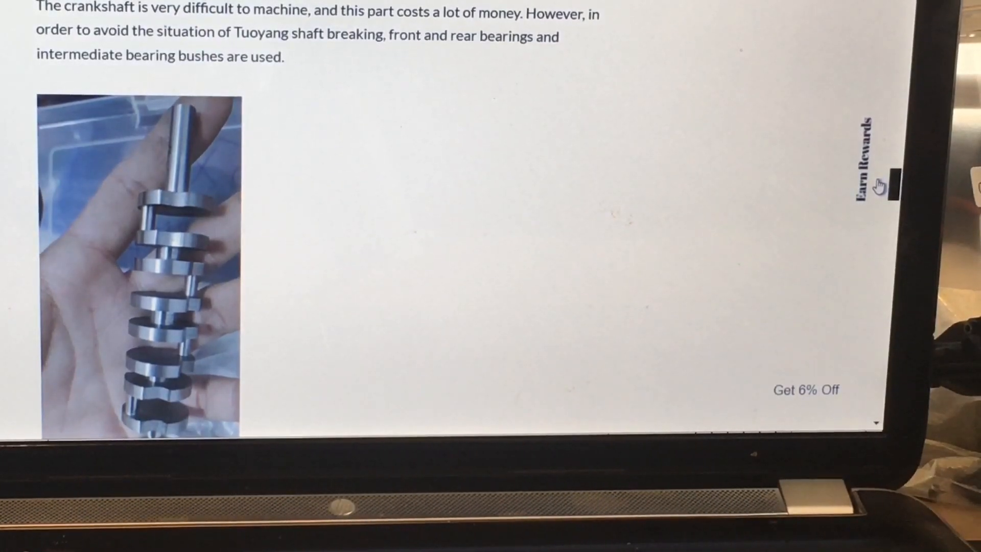
Step: Scroll past the full crankshaft photo to the 'Camshaft done' bullet
click(887, 187)
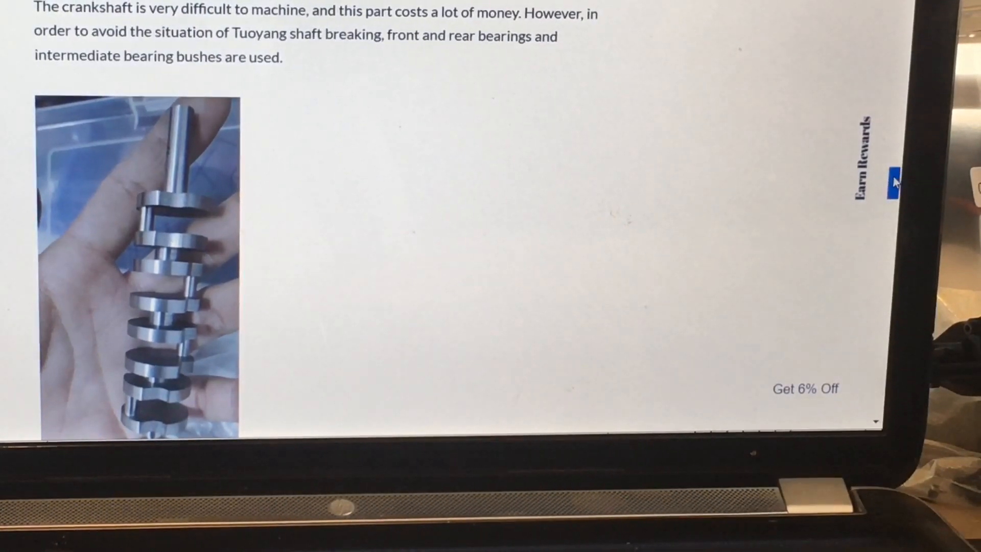
scroll(down, 3)
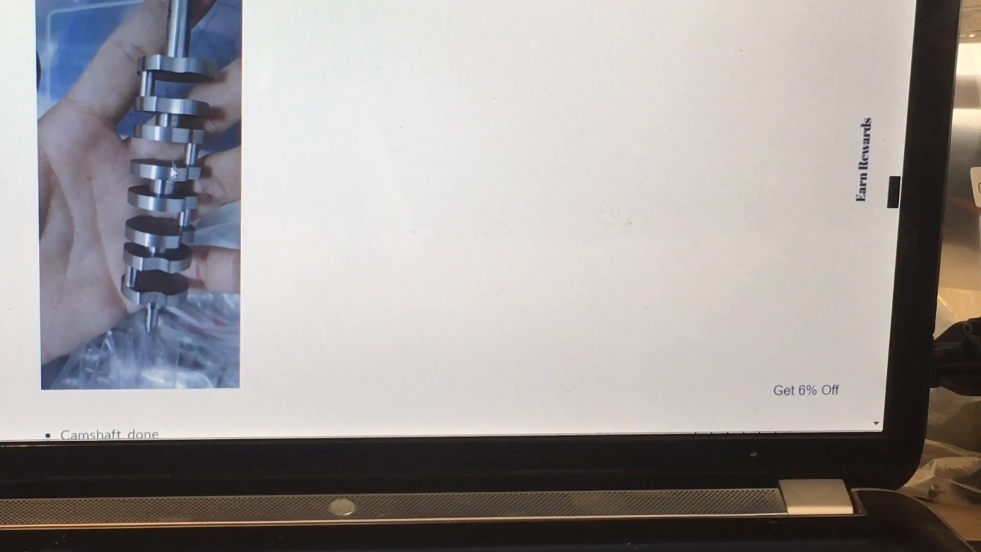
mouse_move(180, 122)
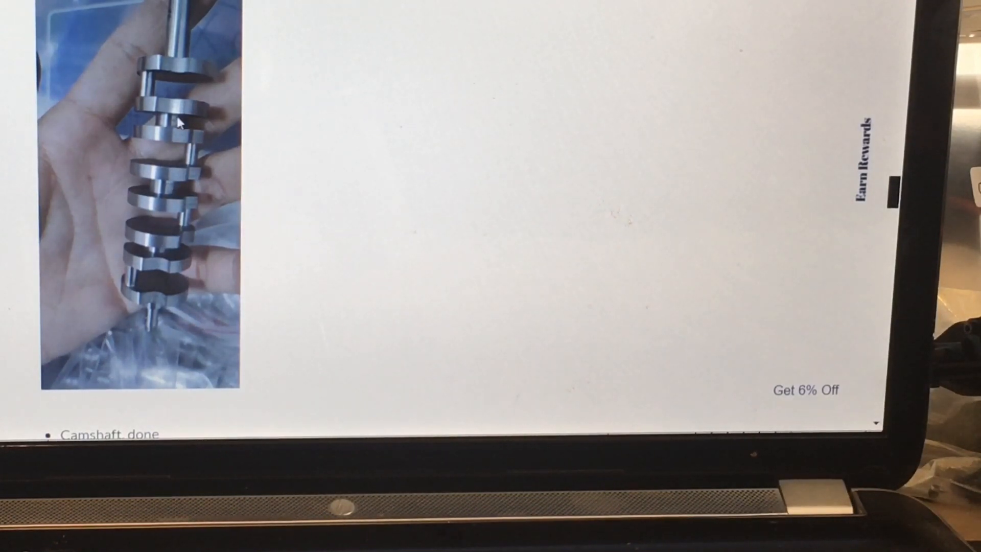
mouse_move(169, 200)
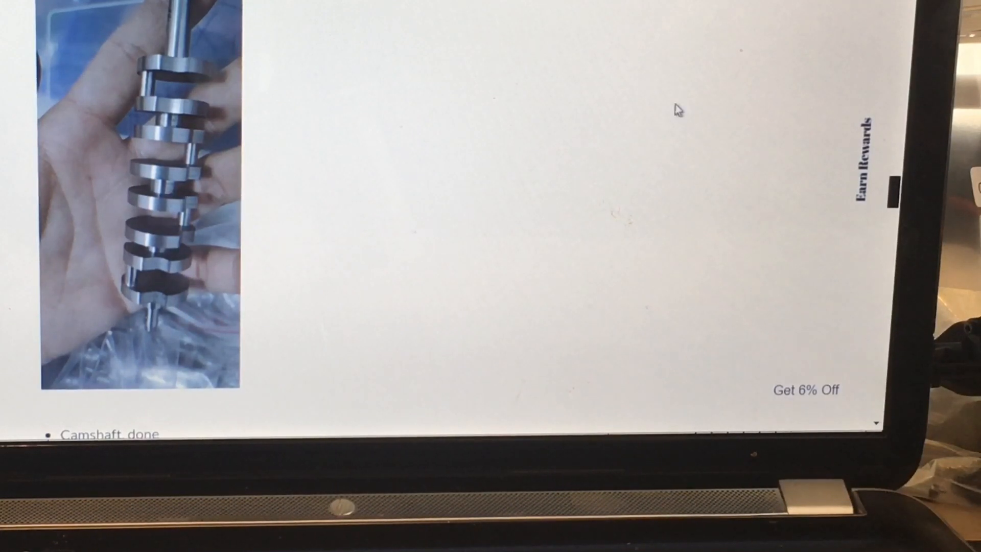
mouse_move(819, 61)
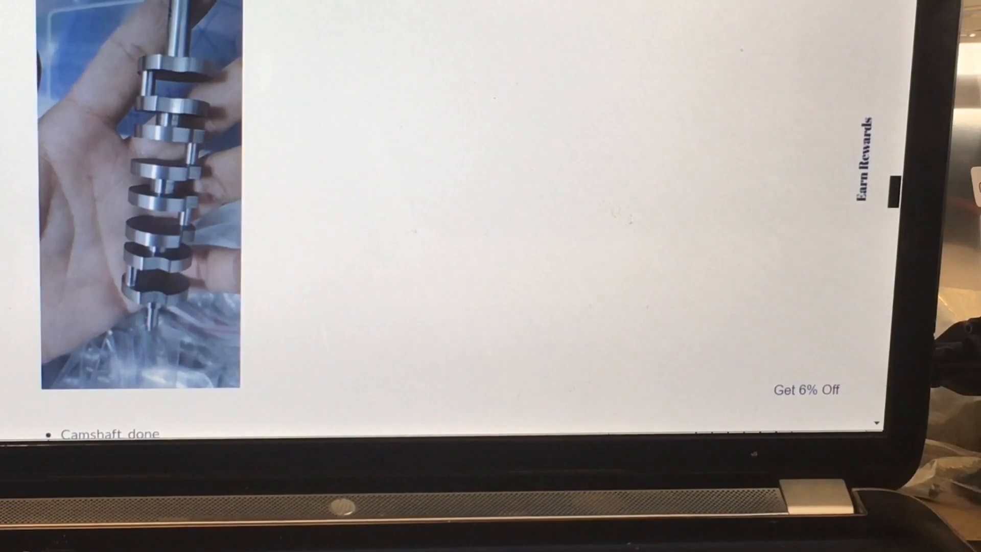
Step: Scroll the Toyan post past the V4 and FS-L400 renders to item 3, the gasoline FS-L400
scroll(down, 3)
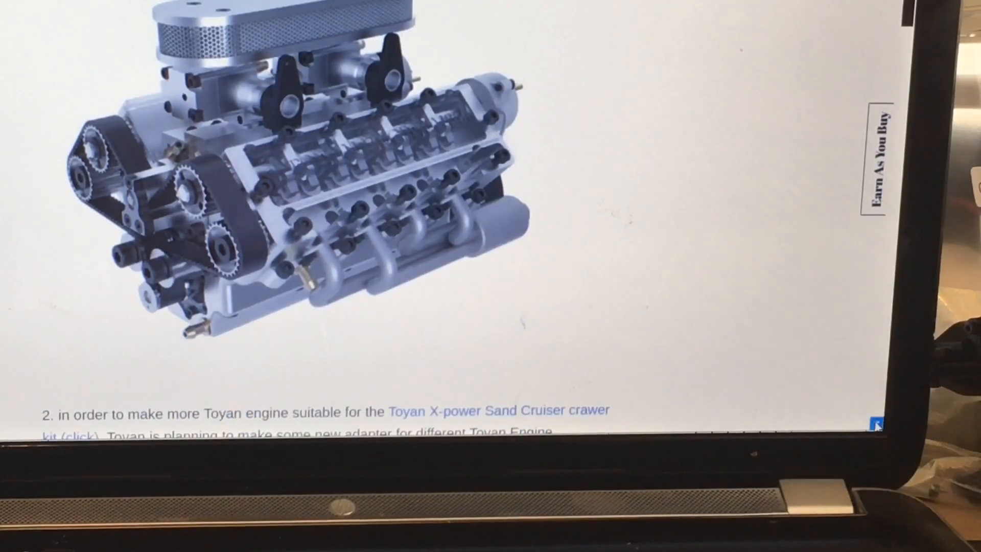
scroll(down, 3)
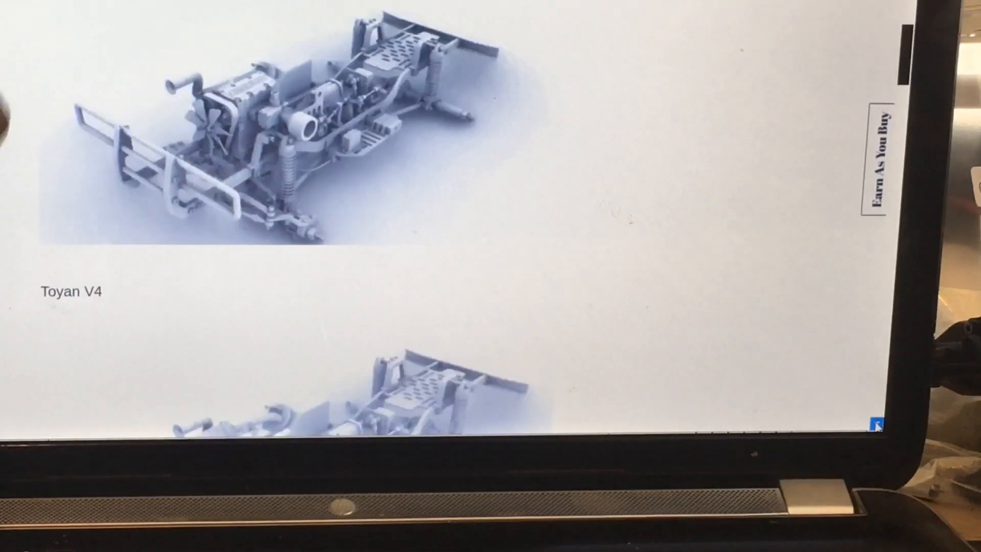
scroll(down, 3)
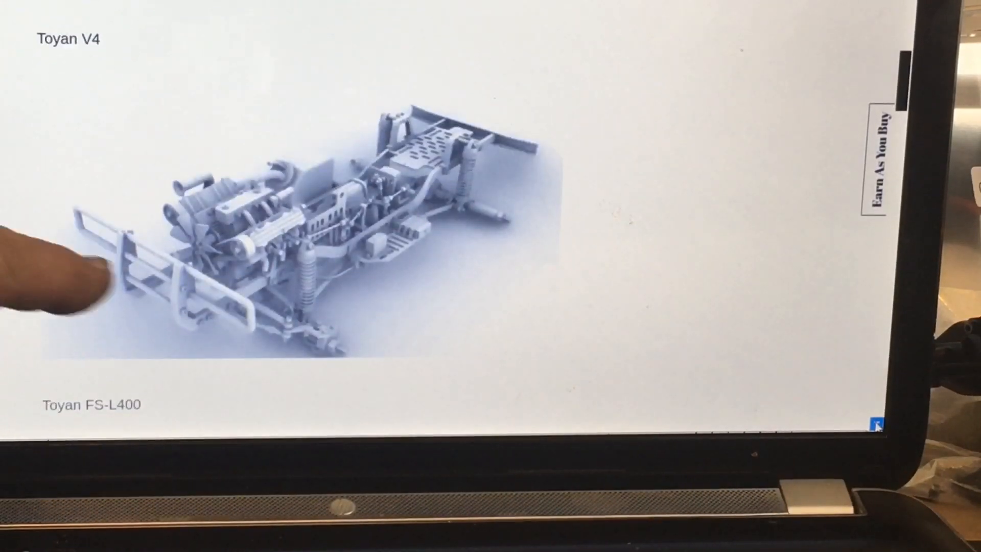
scroll(down, 3)
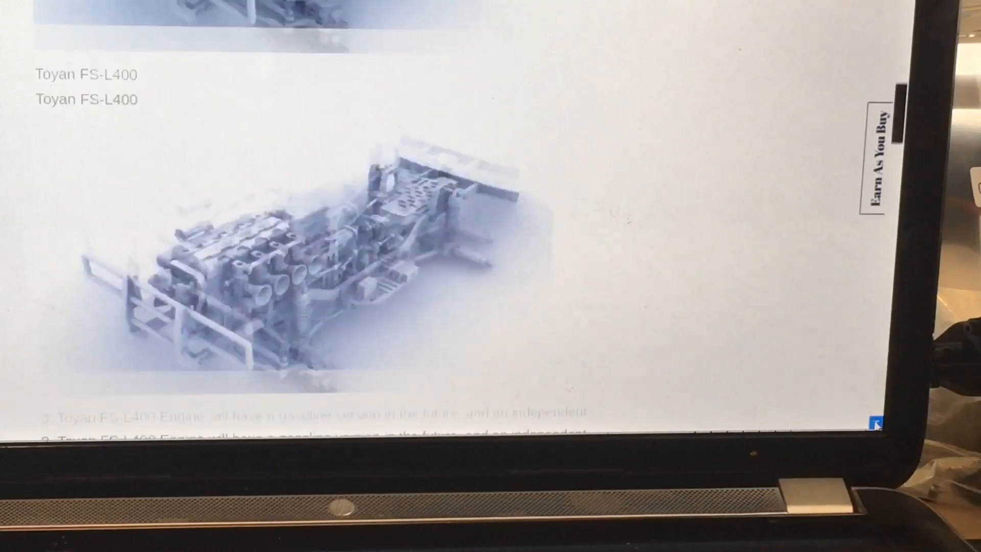
scroll(down, 3)
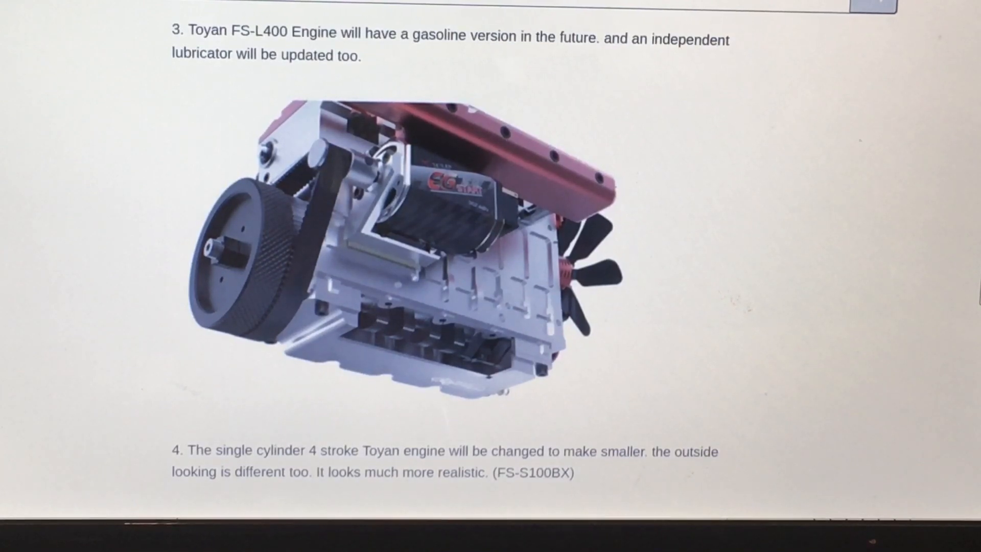
Step: Scroll past item 4 (FS-S100BX) and return to the CISON FL4-175 parts section
scroll(down, 3)
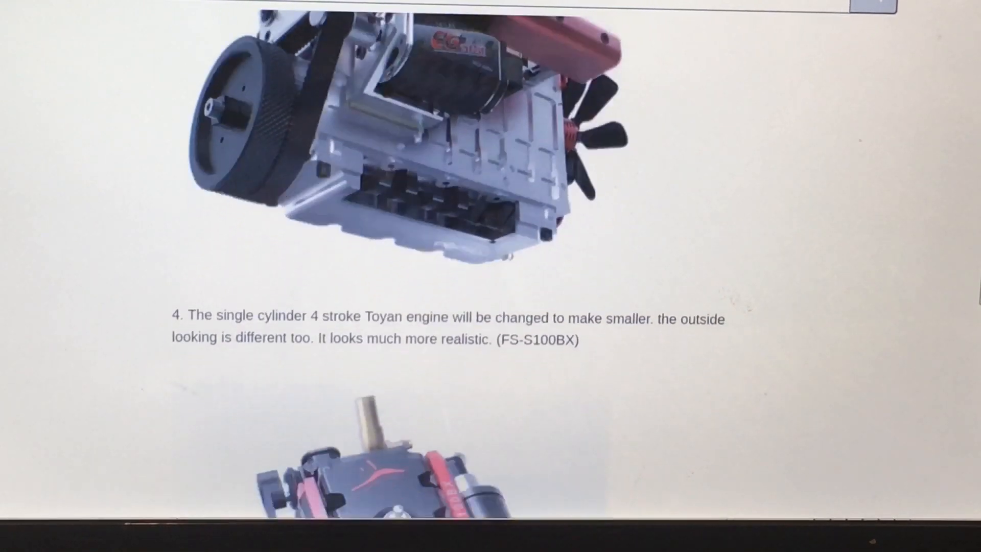
scroll(down, 3)
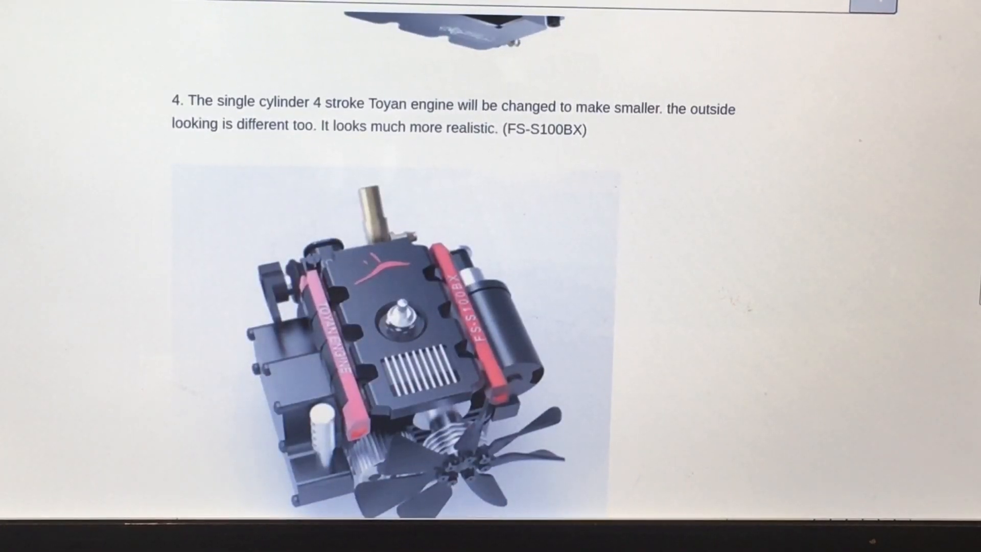
scroll(down, 3)
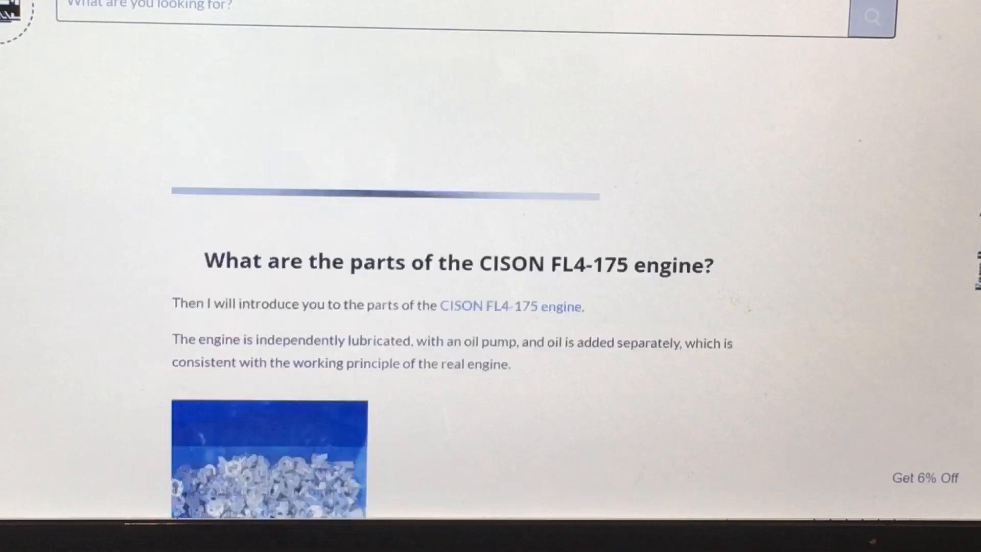
Step: View the CISON FL4-175 dimensions image (83mm, 43mm, 96mm), then return to Toyan item 4
scroll(down, 3)
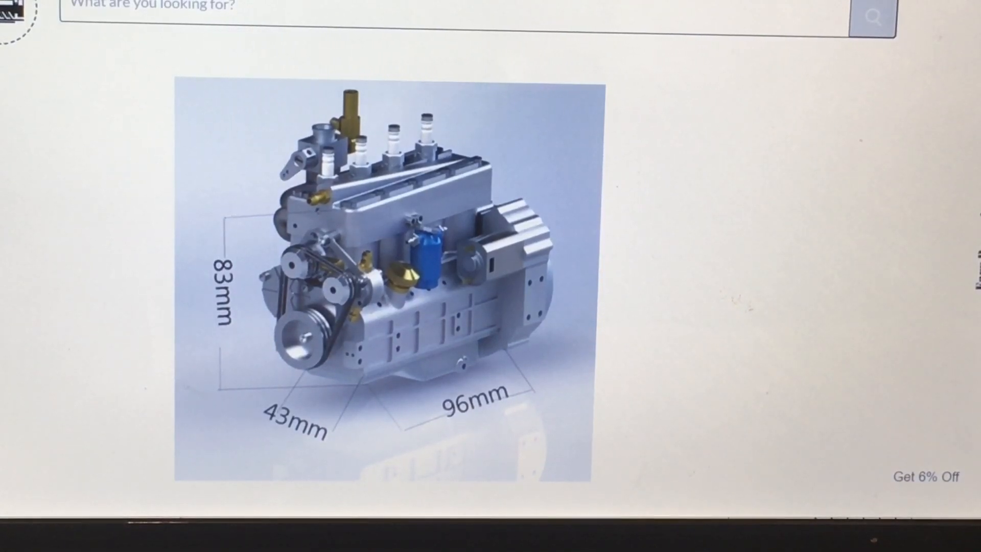
scroll(down, 3)
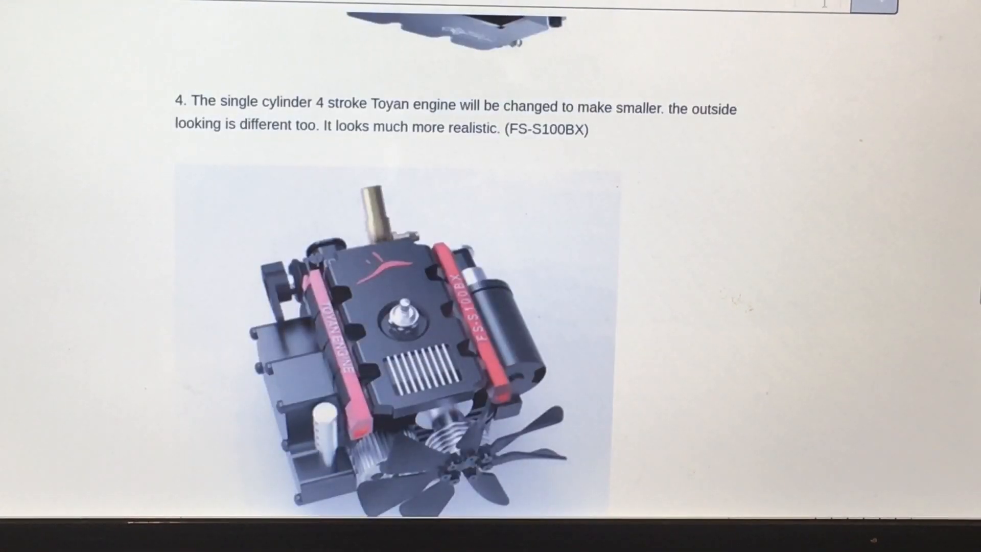